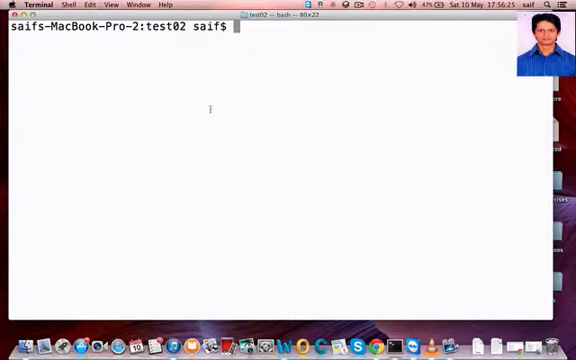
# - List the test02 folder's files with ls, showing test.doc, tst01 and tst04
pyautogui.write('ls')
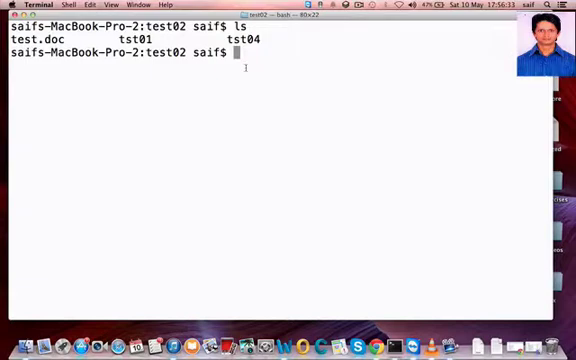
# - Open tst04 in the vi editor, showing its 20 lines
pyautogui.write('vi')
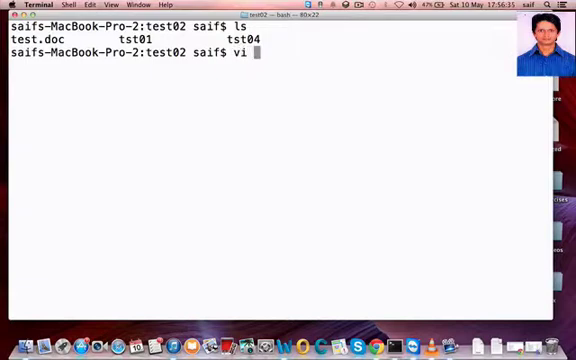
pyautogui.write('tst04')
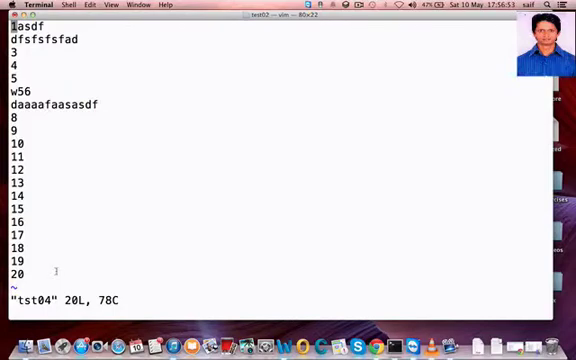
# - Insert 'sfkdjshflh1' at the start of line 1, leave insert mode, and start :w
pyautogui.press('i')
pyautogui.write('sfkdjshflh')
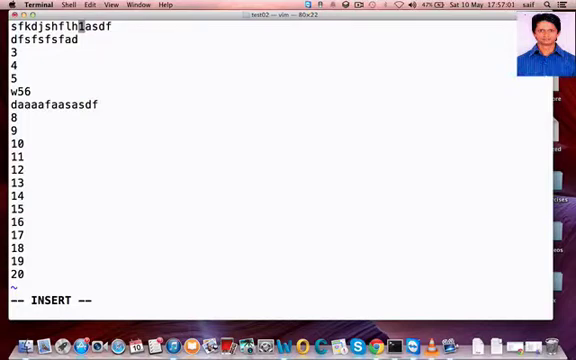
pyautogui.press('Escape')
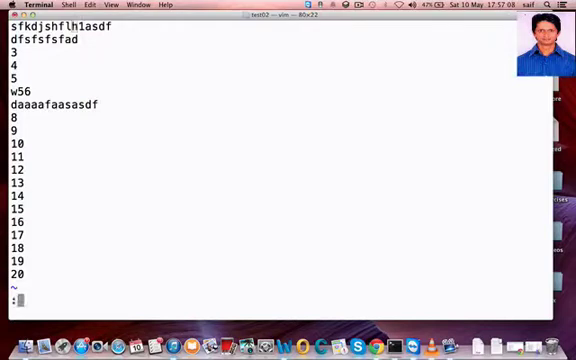
pyautogui.write(':w')
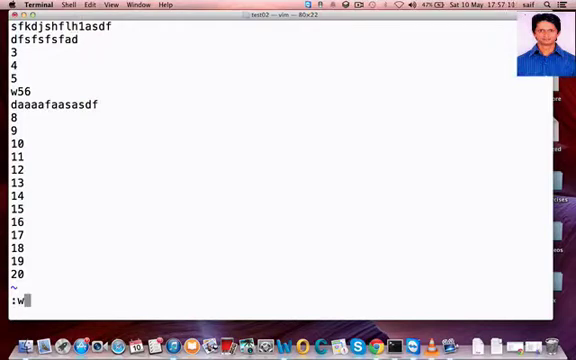